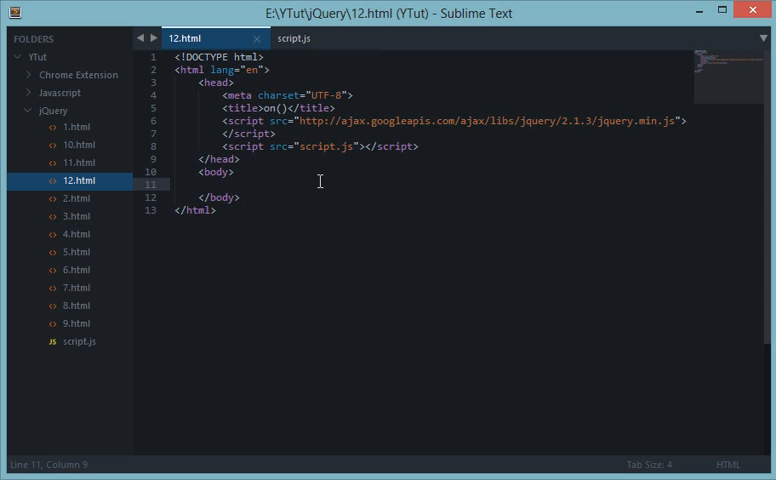
pyautogui.moveTo(378, 246)
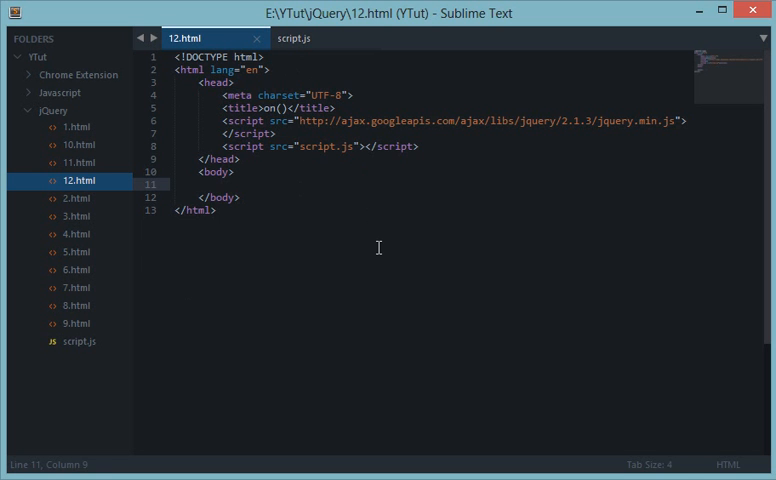
# - Add a <button> element in the body of 12.html and begin its label
pyautogui.write('<butt')
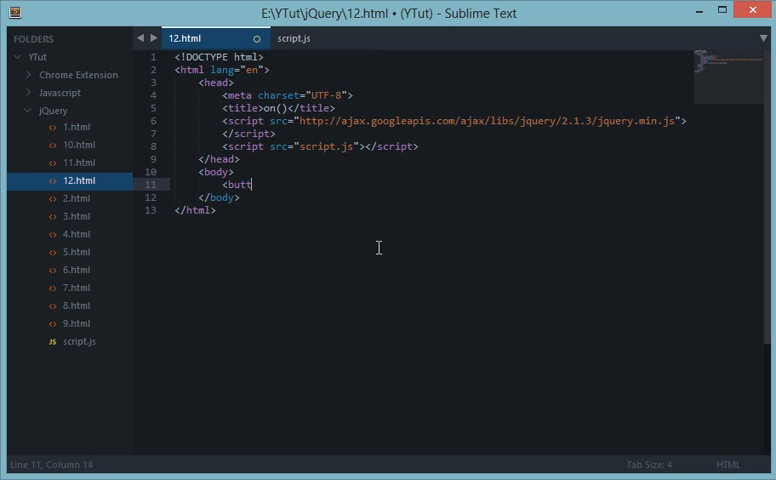
pyautogui.write('ton>')
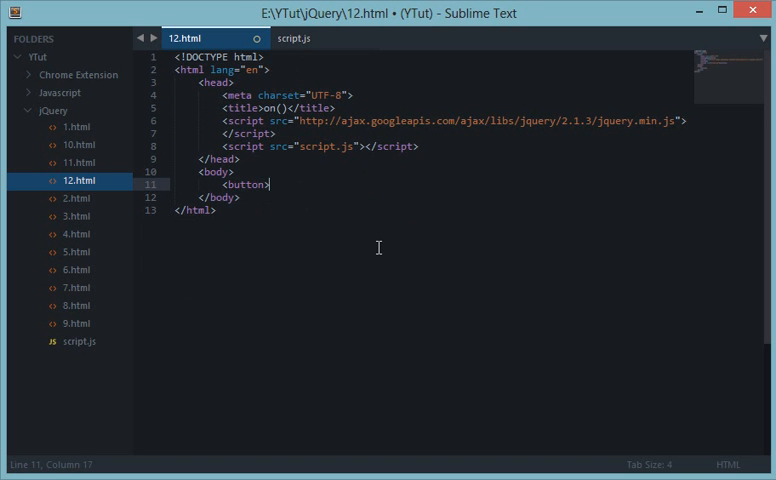
pyautogui.write('Crf')
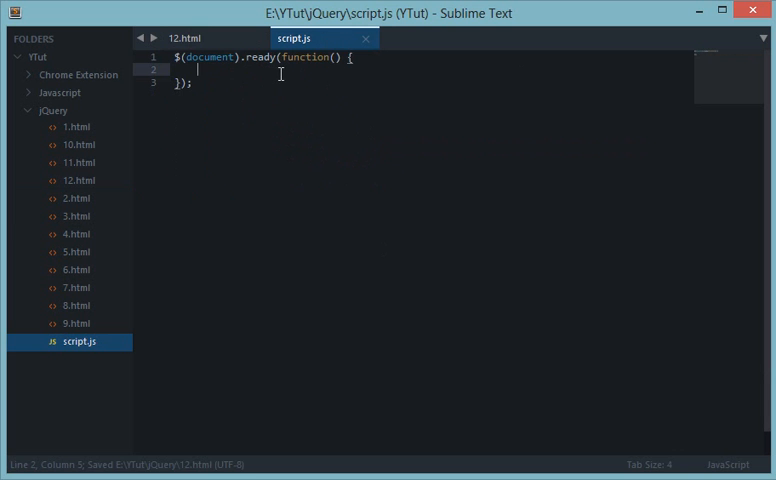
# - Declare function createADiv() with a div variable built from a jQuery string
pyautogui.write('f')
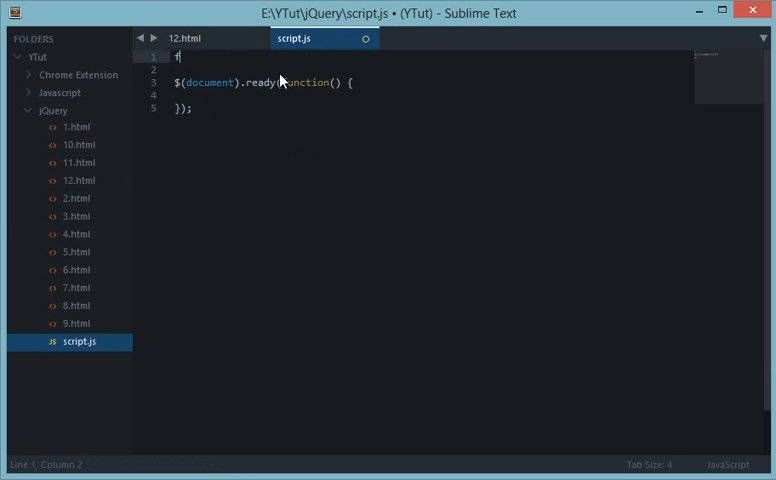
pyautogui.write('unction cr')
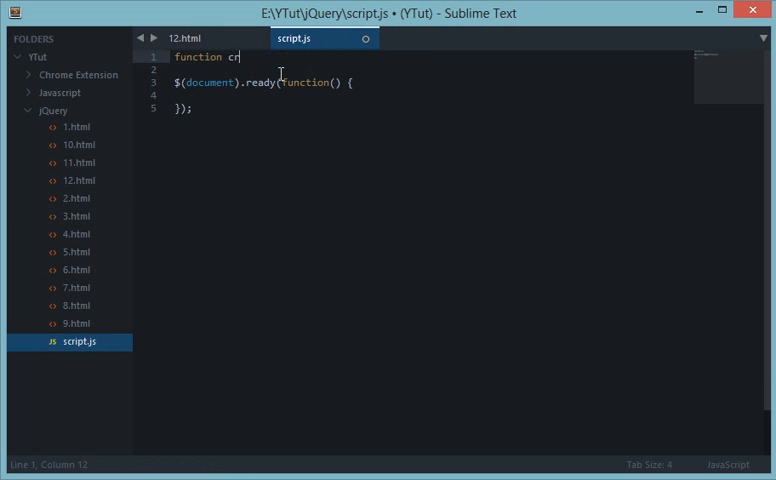
pyautogui.write('eateADiv()')
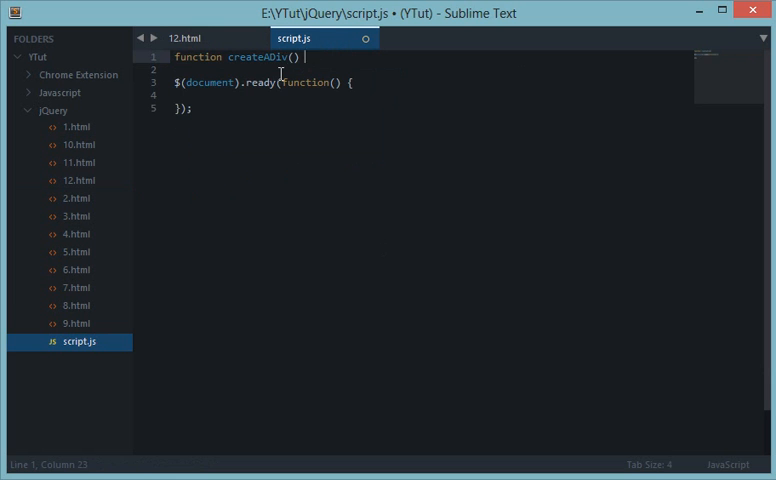
pyautogui.write('{')
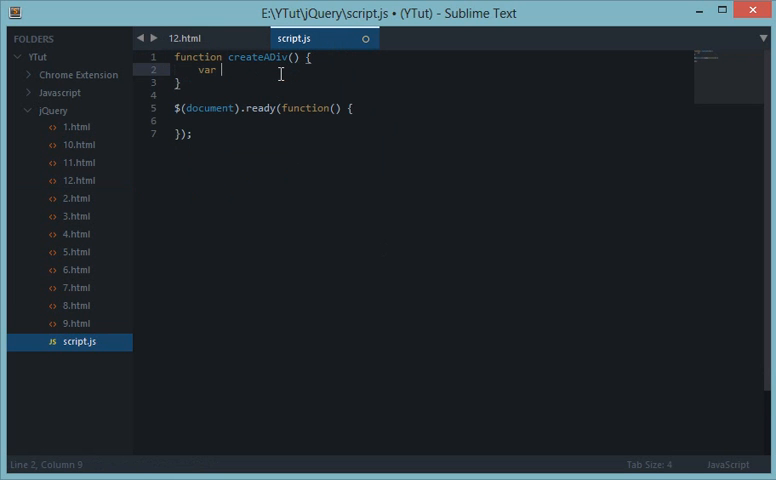
pyautogui.write('div =')
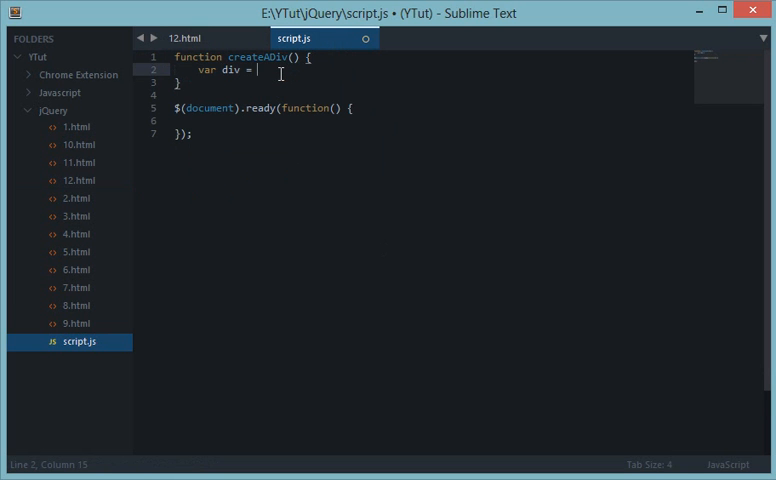
pyautogui.write("$('')")
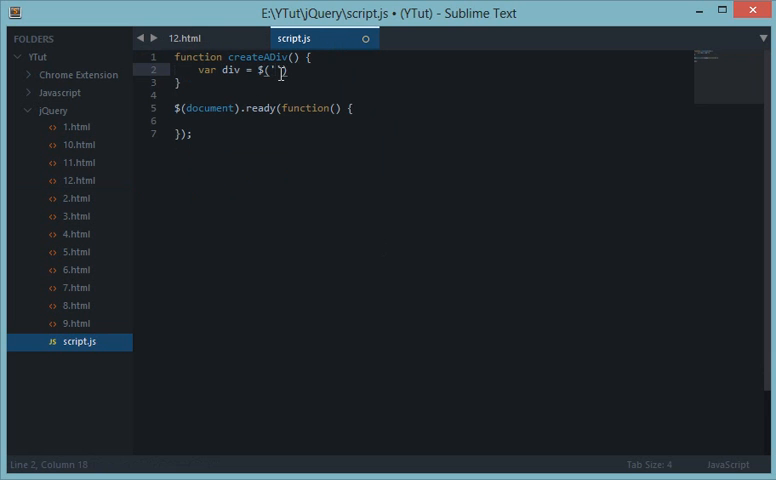
# - Write the div markup <div class='dDiv'>I'm Born!</div> inside the jQuery string
pyautogui.write('<div "')
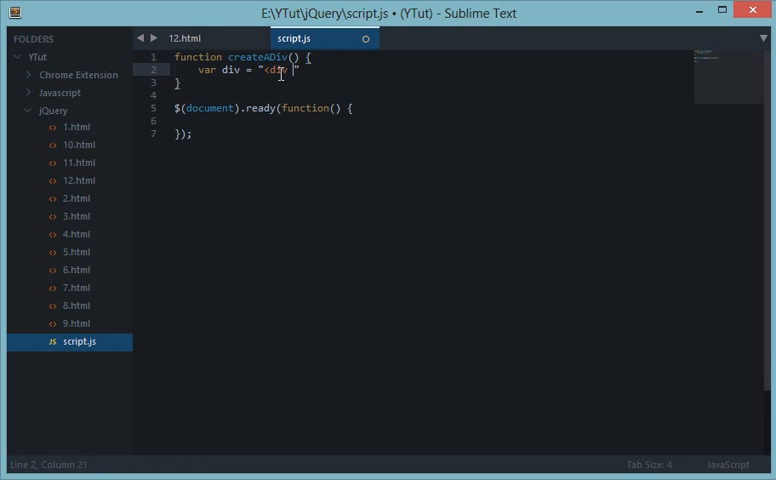
pyautogui.write("id='")
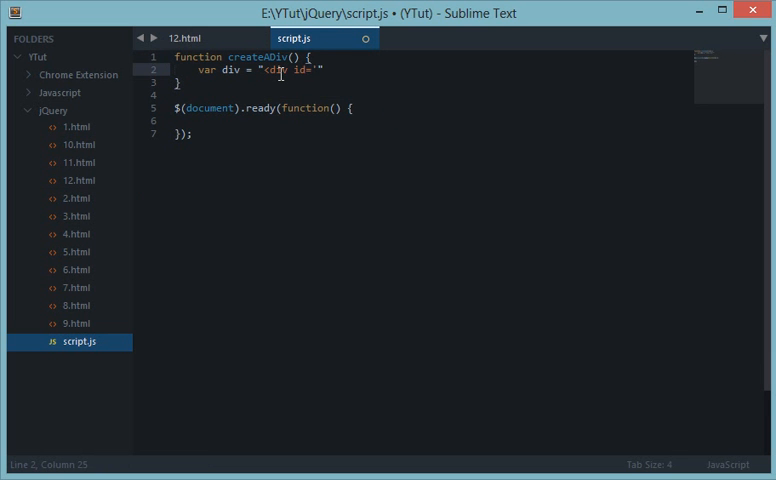
pyautogui.write("class='")
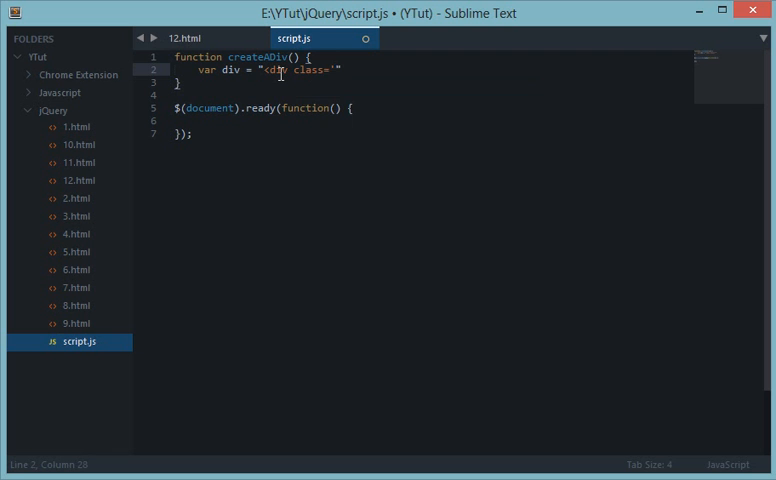
pyautogui.write('di')
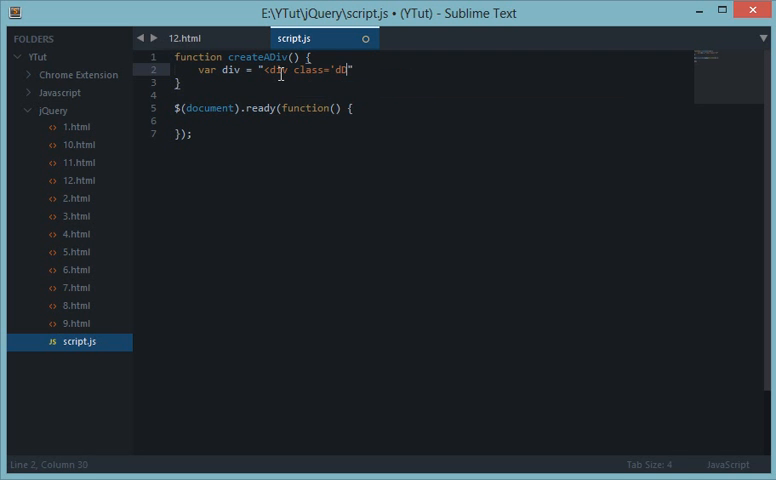
pyautogui.write("Div'>")
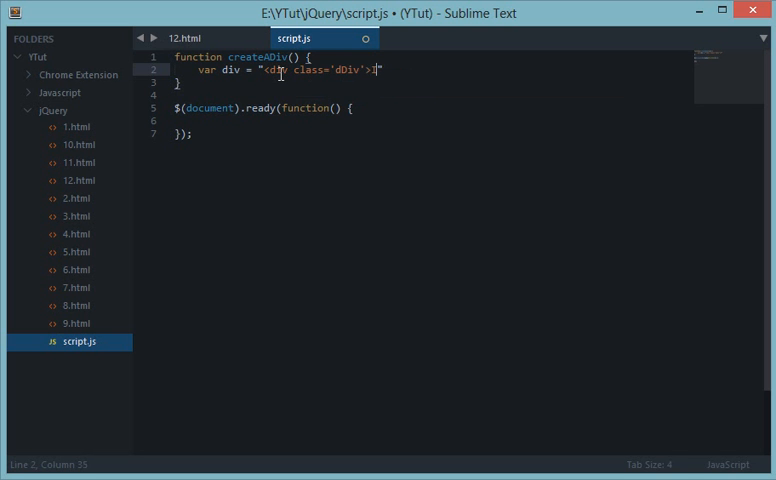
pyautogui.write("I'm")
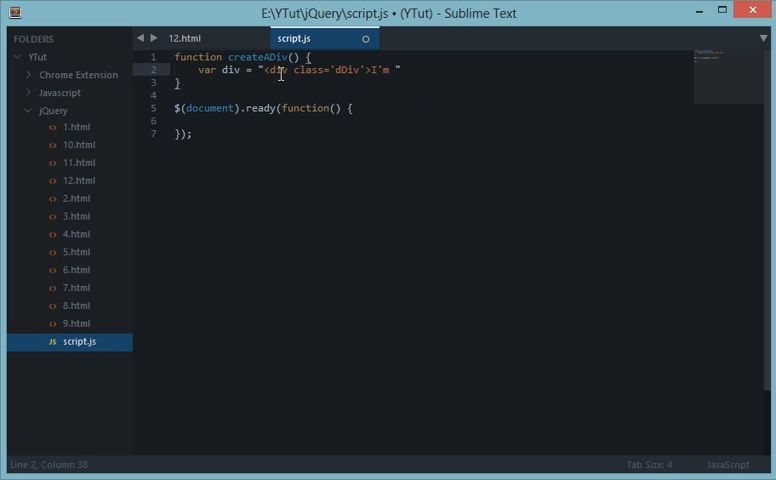
pyautogui.write('Born!</"')
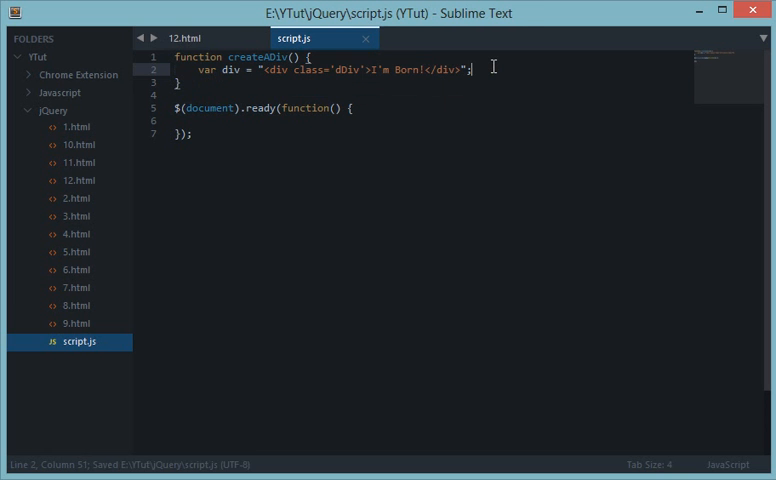
# - Insert the div with $('button').after(div) and bind $('button').click(createADiv) in document ready
pyautogui.write("$('b')")
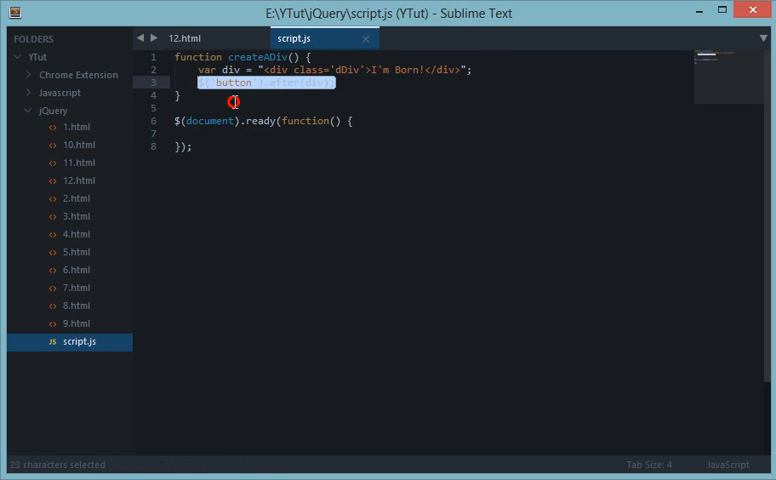
pyautogui.click(188, 36)
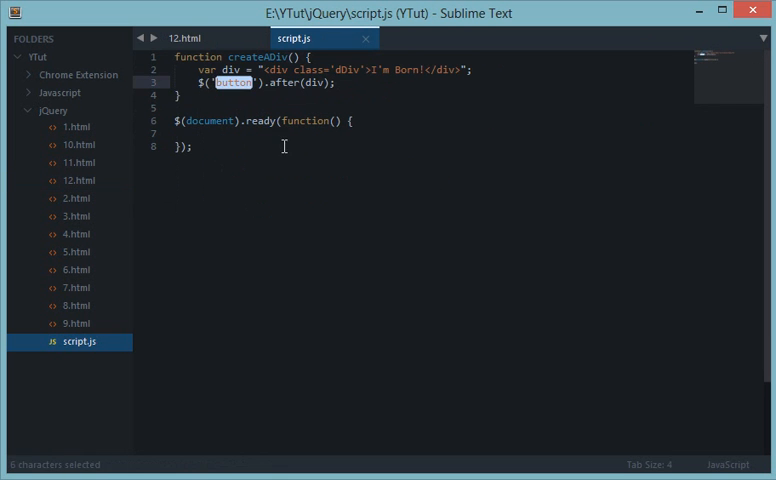
pyautogui.write("$('')")
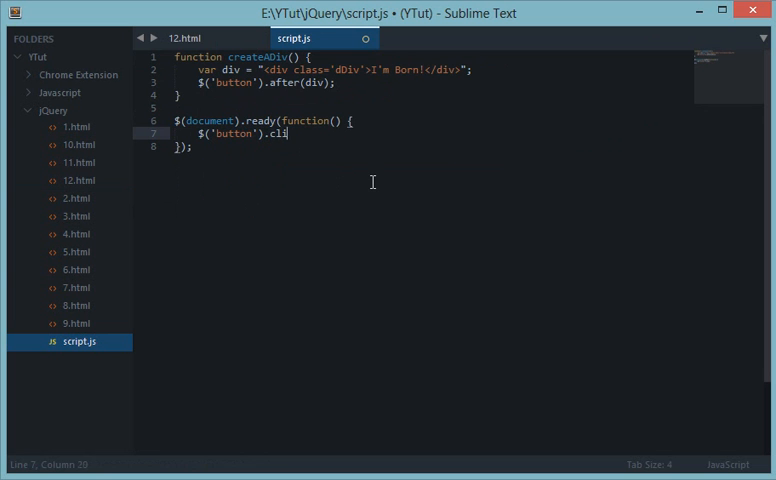
pyautogui.write('ck()')
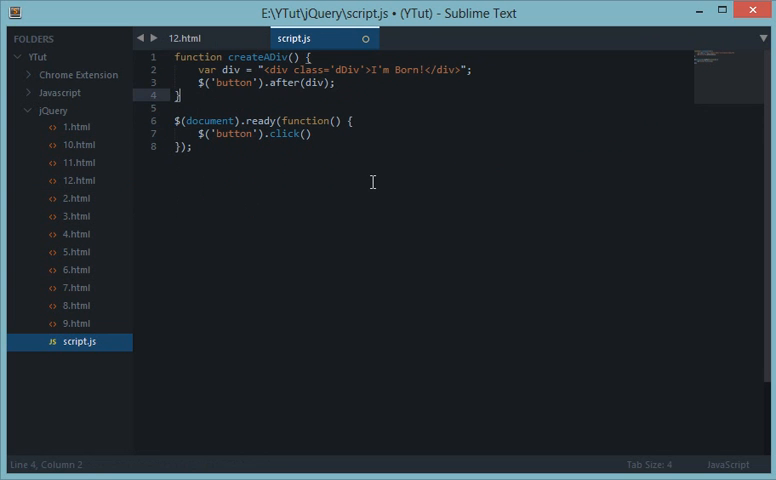
pyautogui.write('creat')
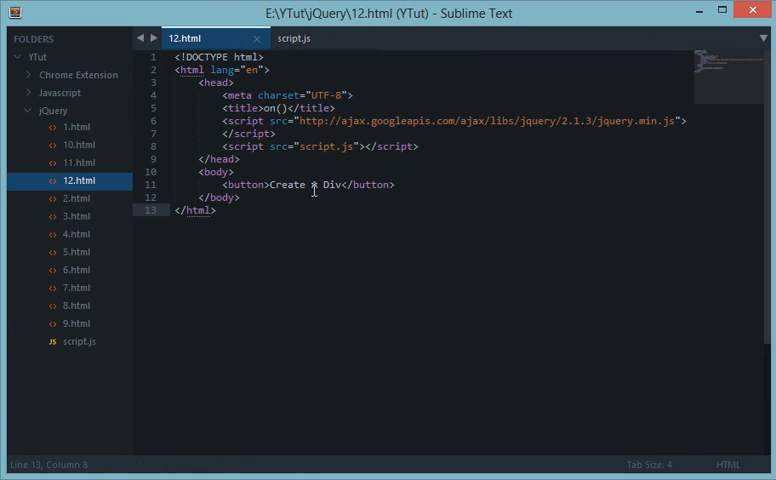
pyautogui.click(290, 38)
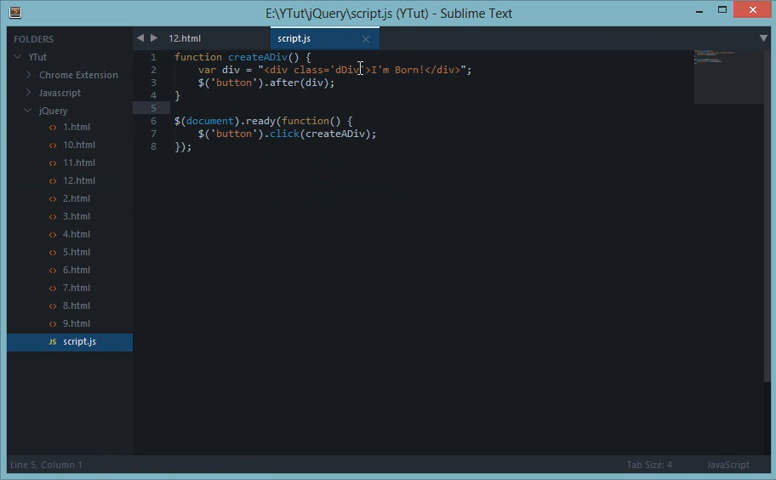
pyautogui.doubleClick(346, 68)
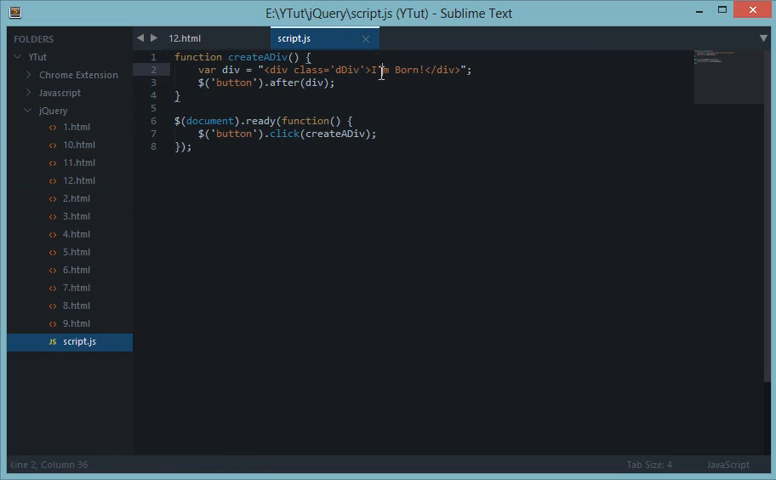
pyautogui.click(182, 94)
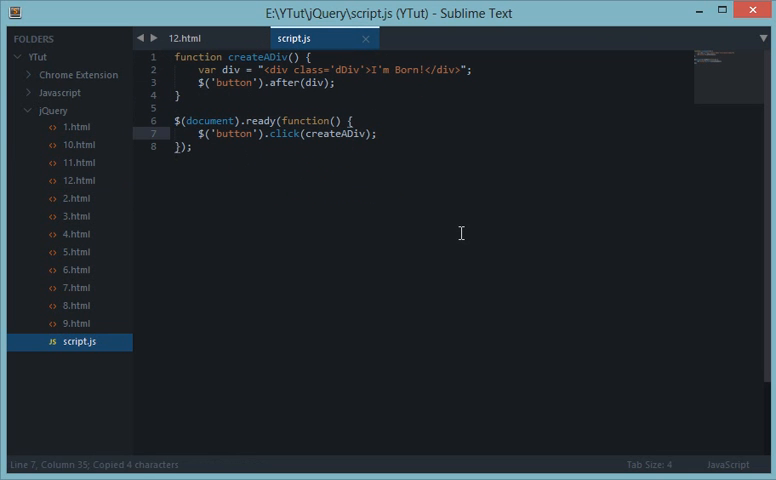
# - Bind $('.dDiv').click(callThisDiv) inside the document ready block
pyautogui.write("$('dDiv')")
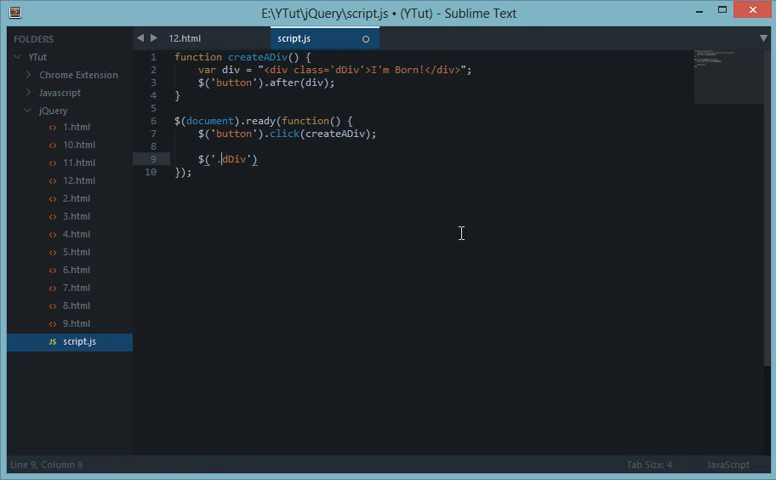
pyautogui.write('.click()')
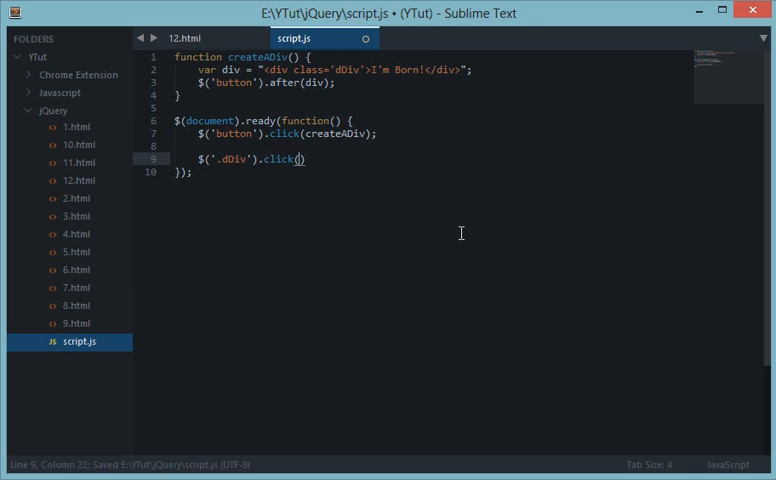
pyautogui.write('clal')
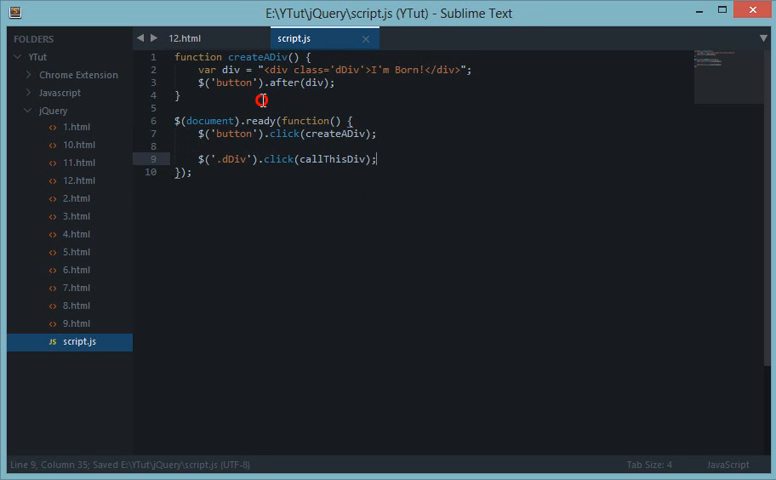
# - Write function callThisDiv() alerting 'You just called me!' and save script.js
pyautogui.write('functio')
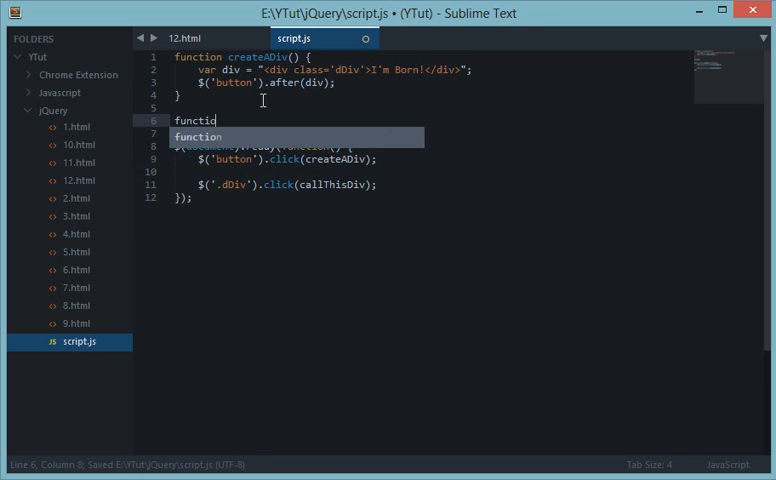
pyautogui.write('callThisDiv()')
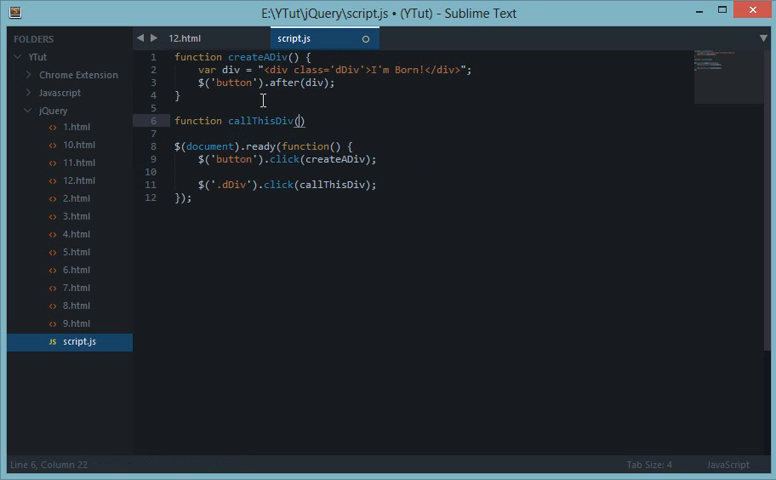
pyautogui.write('{')
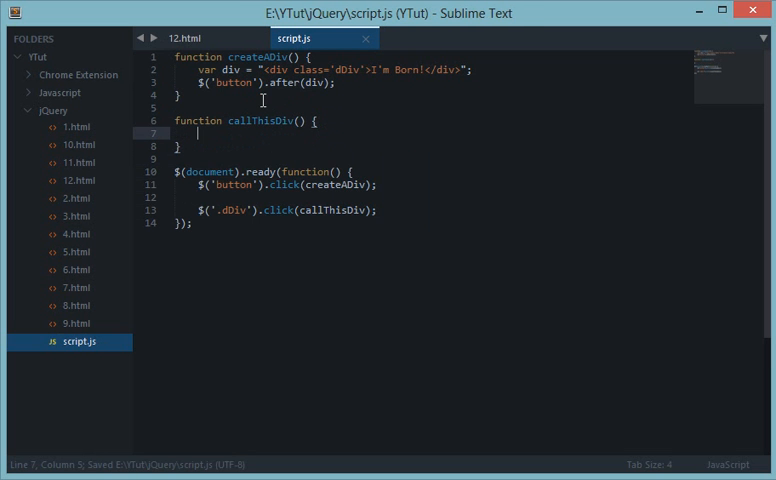
pyautogui.write("alert('')")
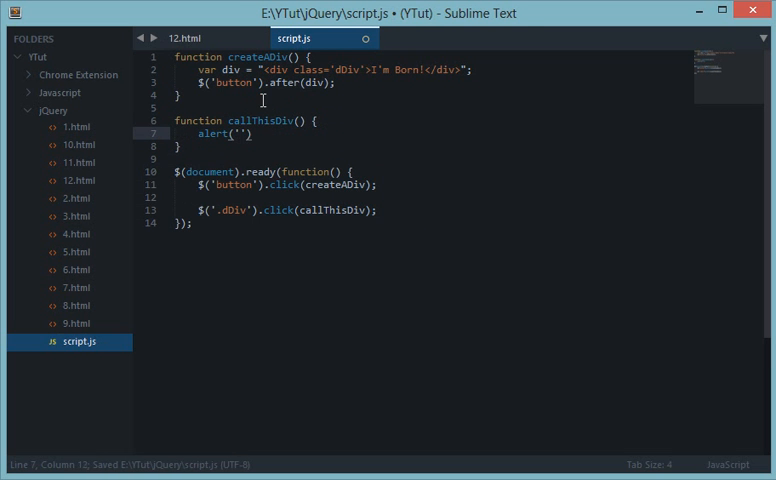
pyautogui.write('You just')
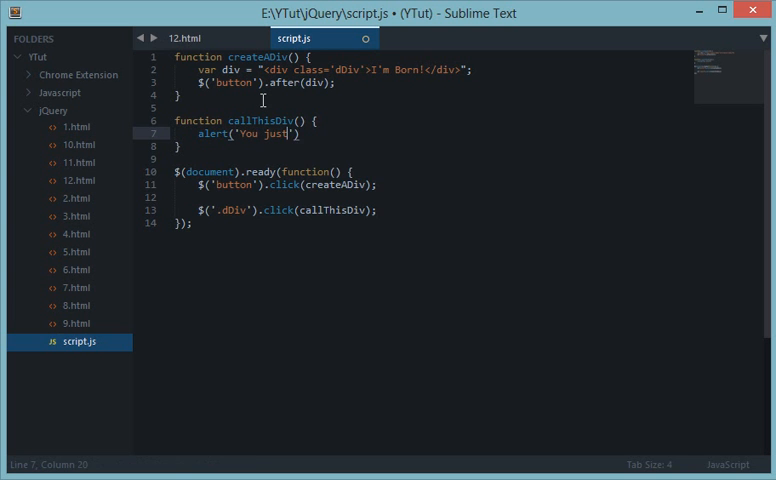
pyautogui.write("called me!');")
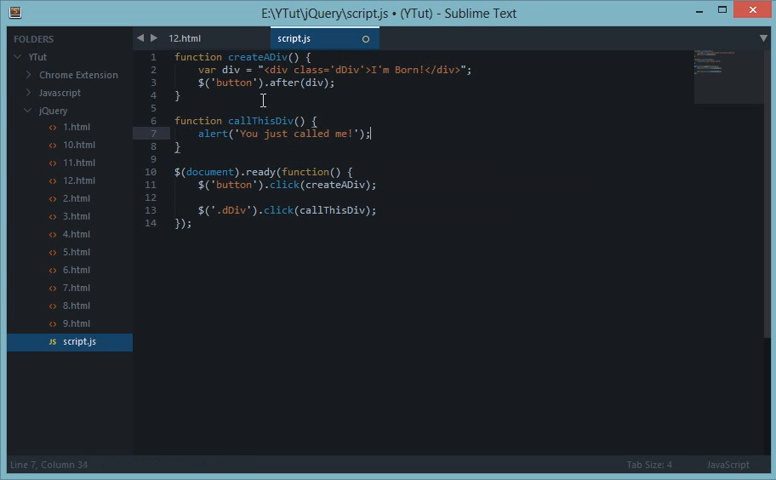
pyautogui.press('ctrl+s')
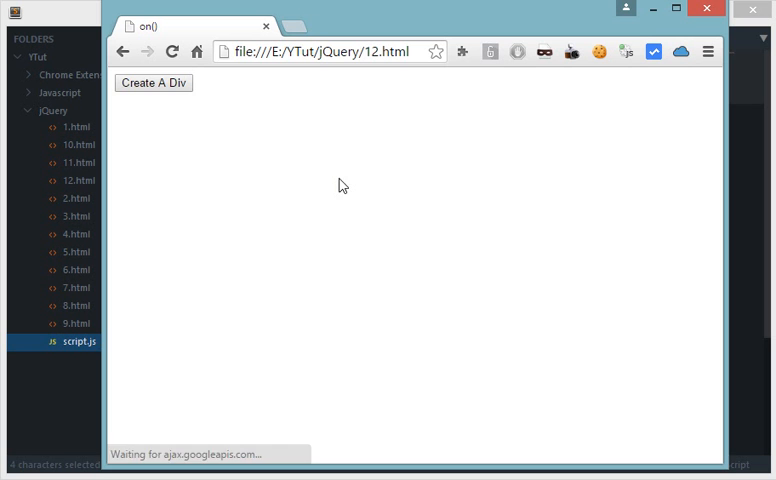
# - Add I'm Born! divs with the Create A Div button and double-click a generated div to test the alert
pyautogui.click(152, 84)
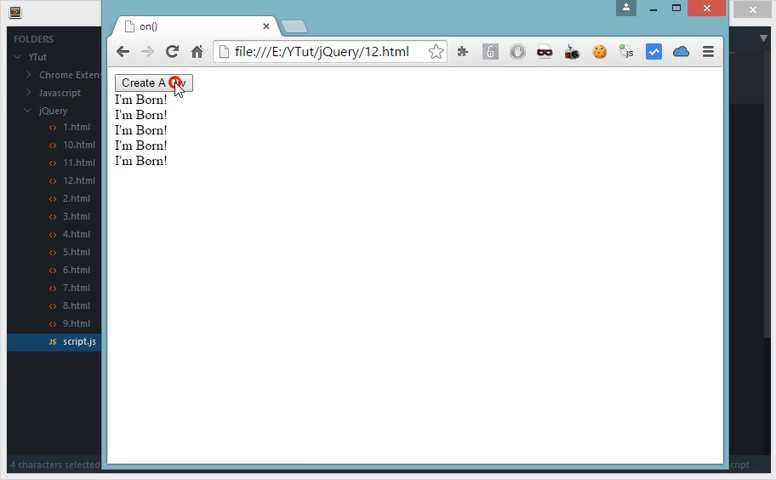
pyautogui.click(152, 84)
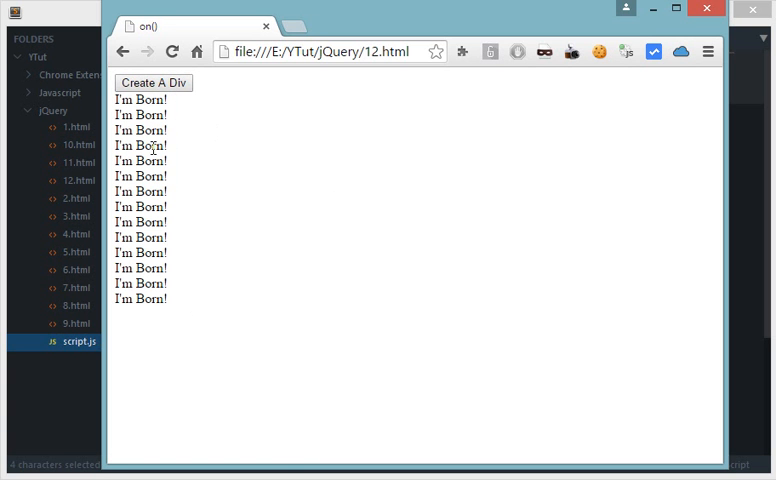
pyautogui.doubleClick(150, 284)
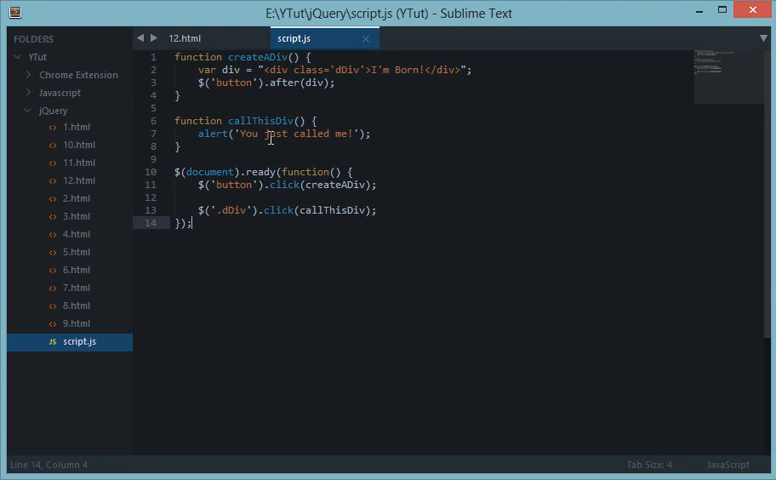
pyautogui.doubleClick(284, 210)
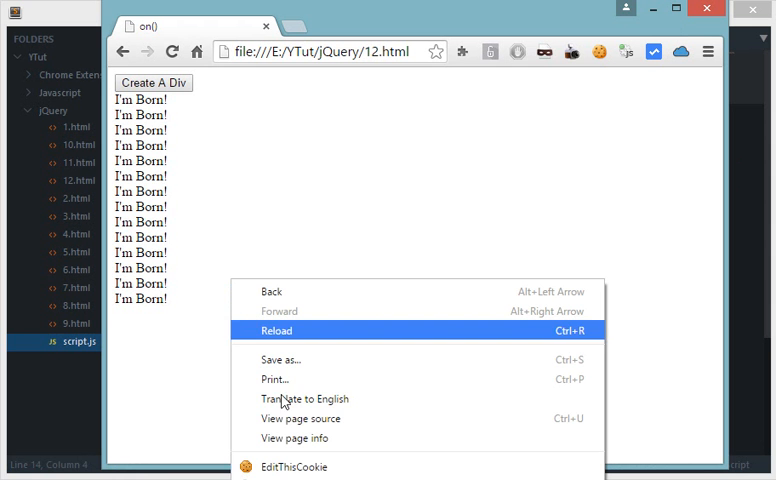
# - Open Chrome's developer tools and check the Console for errors
pyautogui.click(276, 330)
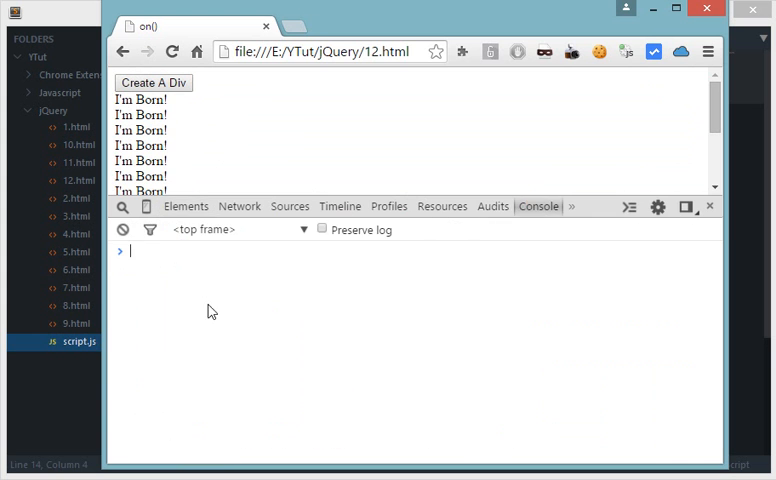
pyautogui.click(186, 206)
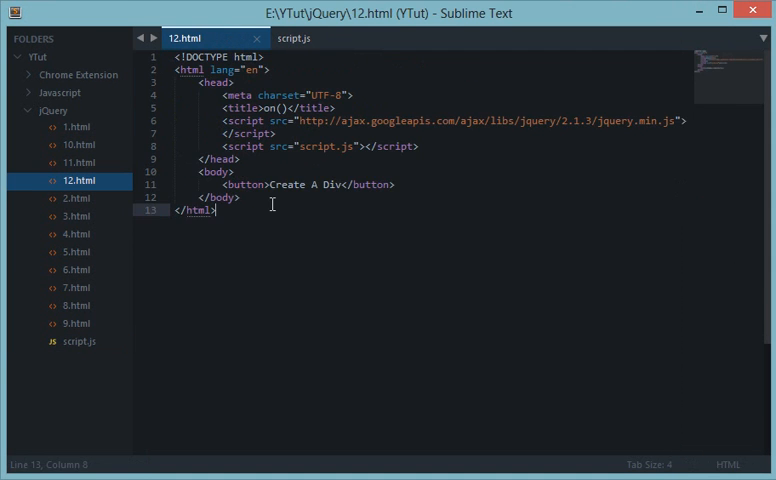
# - Switch to script.js, select all, and place the cursor inside the ready function
pyautogui.click(296, 38)
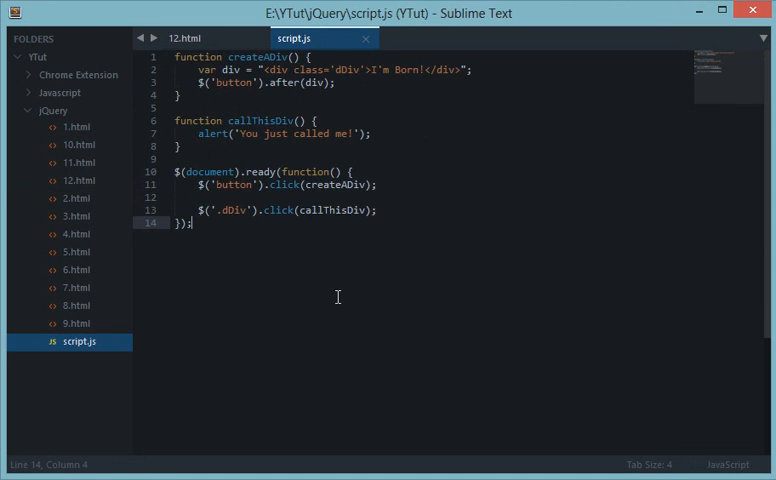
pyautogui.press('ctrl+a')
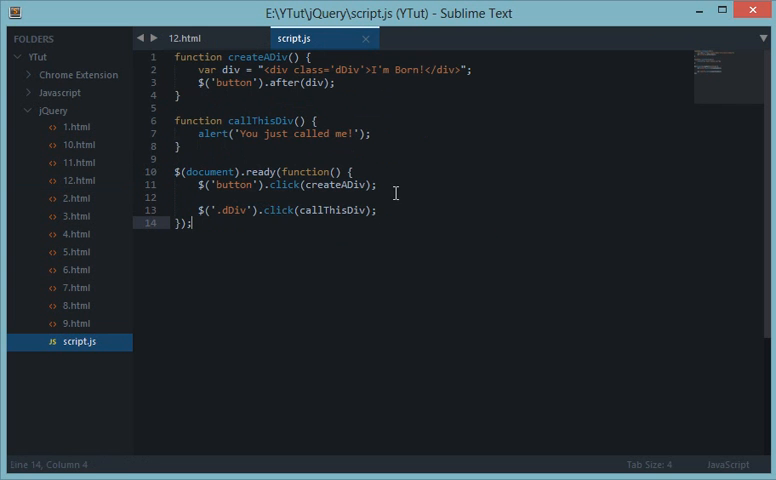
pyautogui.click(172, 196)
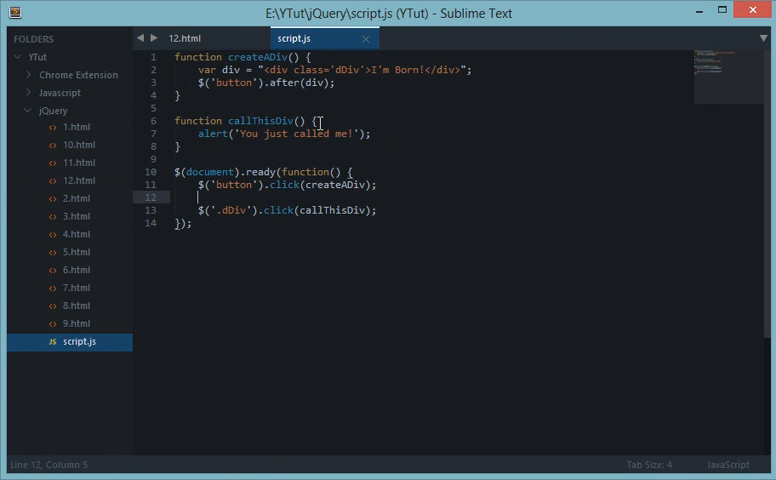
# - Replace the old .dDiv click binding with the start of a $(document) statement
pyautogui.moveTo(198, 210); pyautogui.dragTo(378, 210)
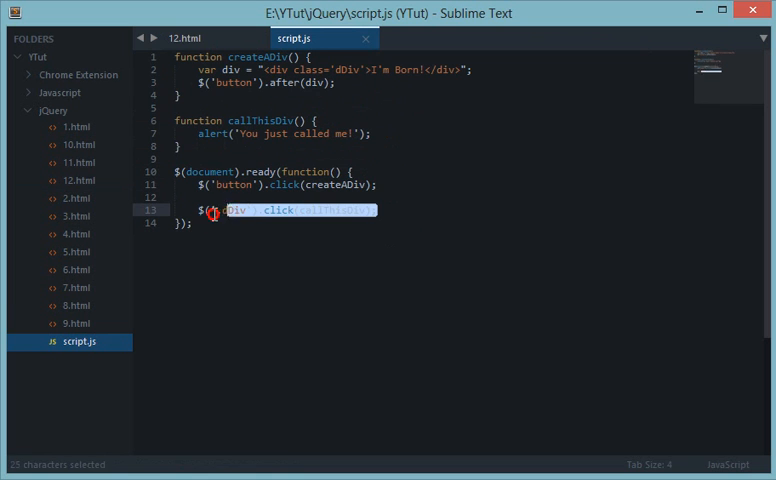
pyautogui.write("('.dDiv")
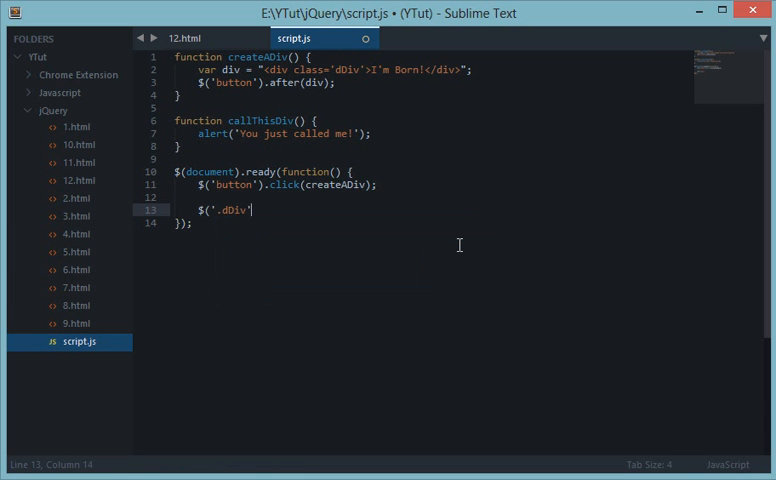
pyautogui.write('d')
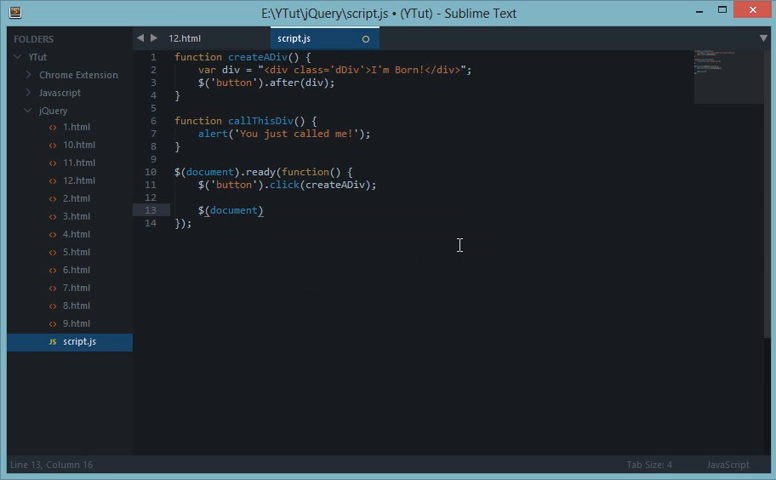
pyautogui.doubleClick(232, 210)
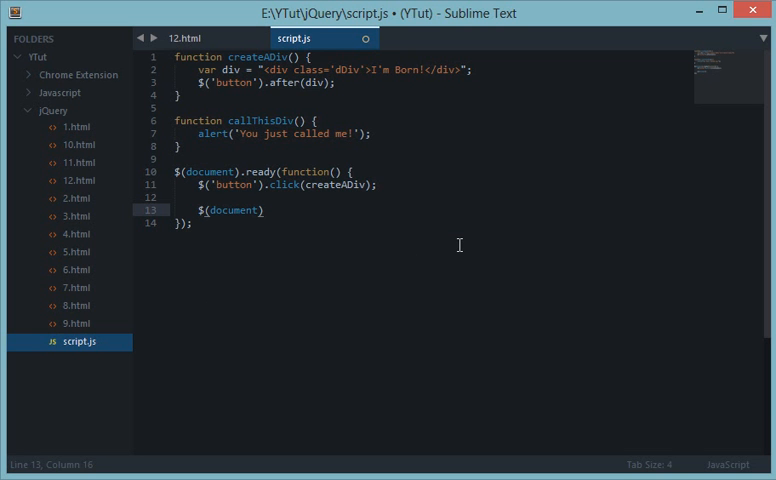
pyautogui.doubleClick(232, 210)
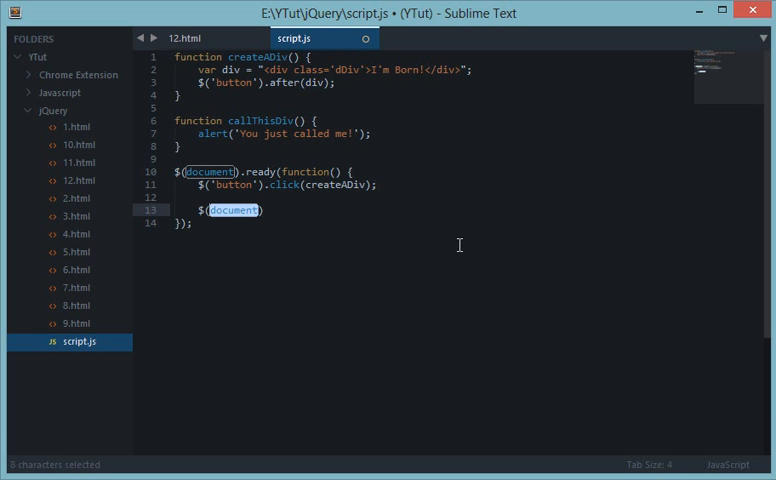
pyautogui.moveTo(258, 62)
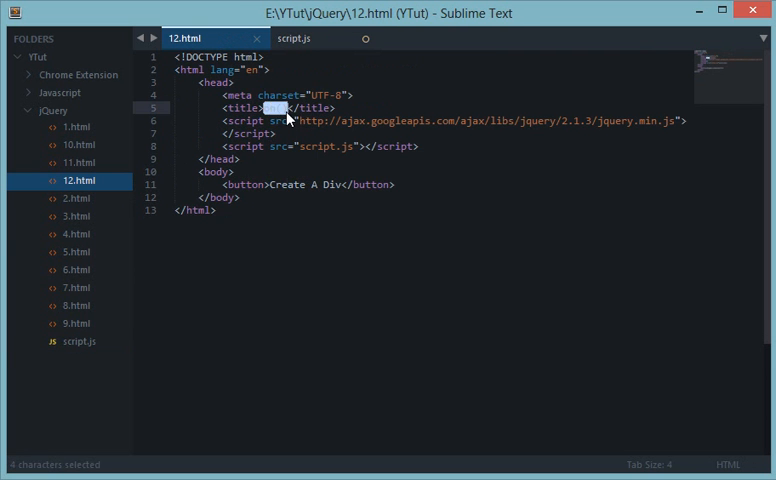
# - Compare the 12.html markup with the dDiv class name in script.js's div string
pyautogui.click(304, 38)
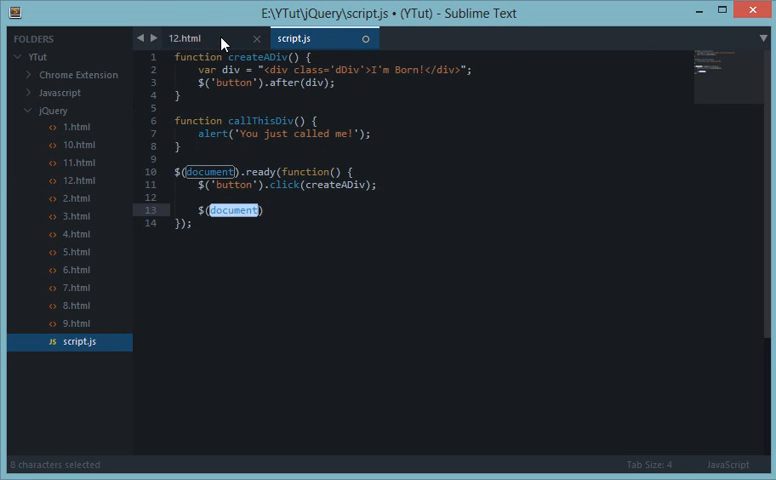
pyautogui.click(186, 38)
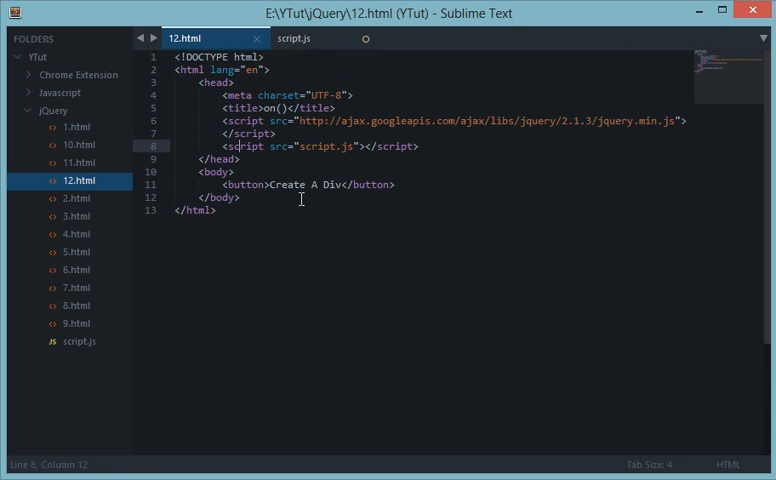
pyautogui.click(312, 36)
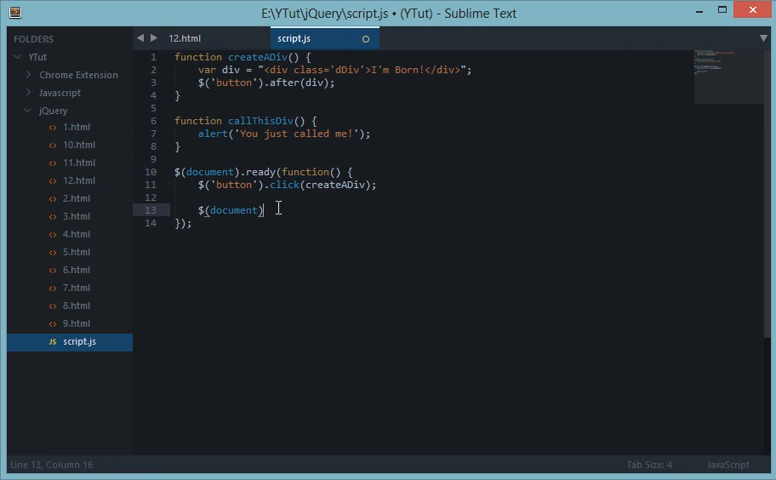
pyautogui.doubleClick(232, 210)
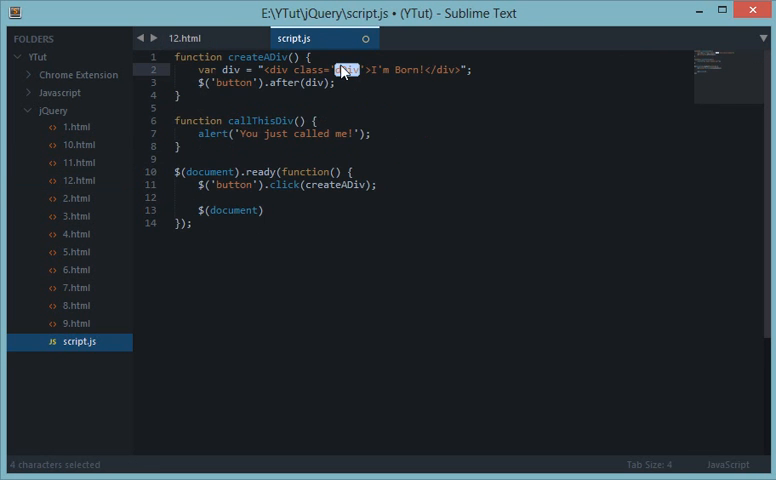
pyautogui.click(190, 36)
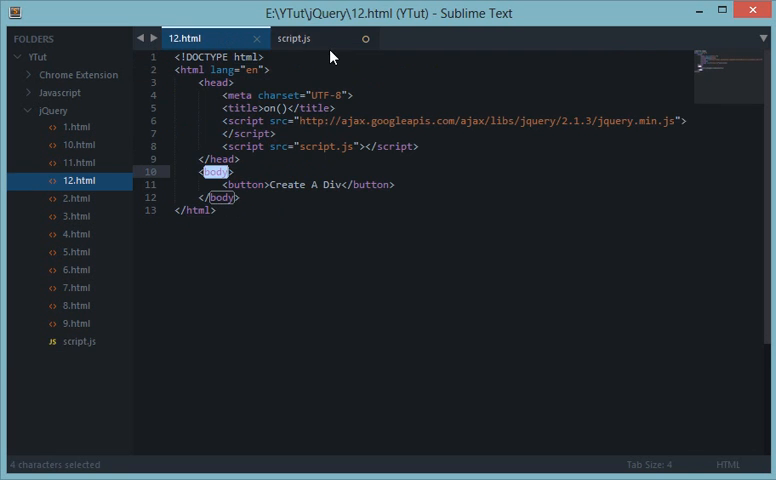
pyautogui.click(296, 38)
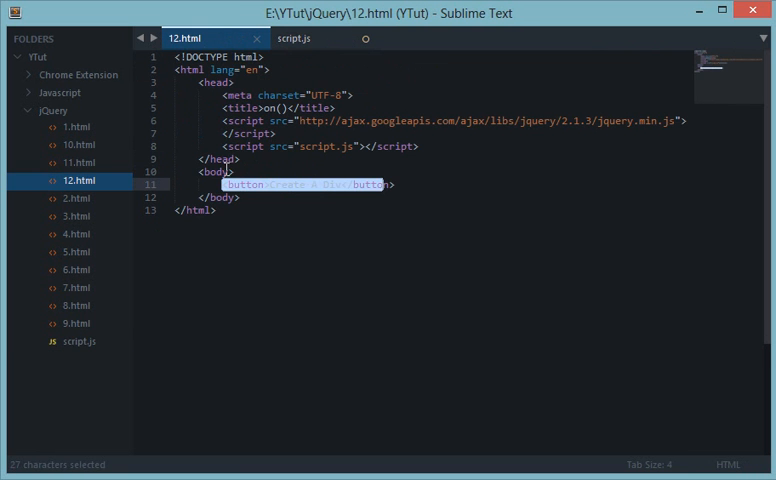
pyautogui.click(192, 74)
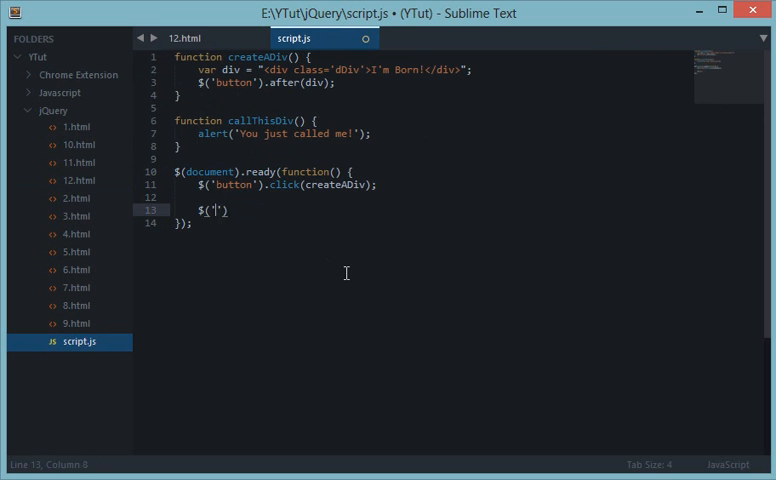
# - Write $(document).on('EVENT', 'SELECTOR', 'FUNCTION') with placeholder arguments
pyautogui.write('document')
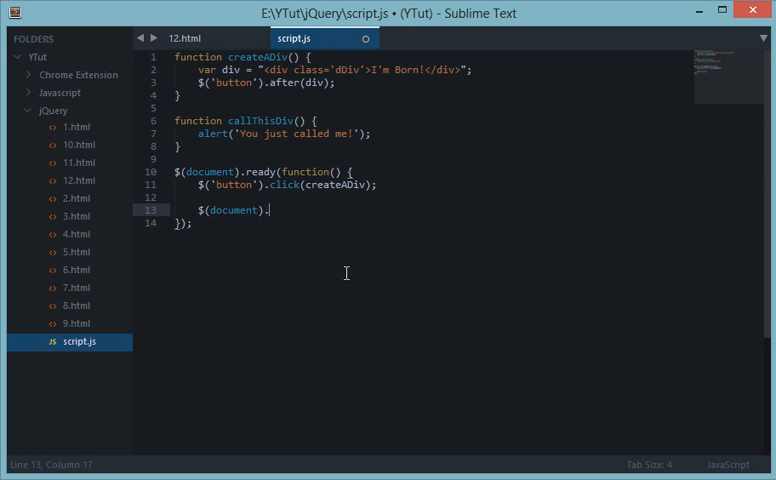
pyautogui.write('on(')
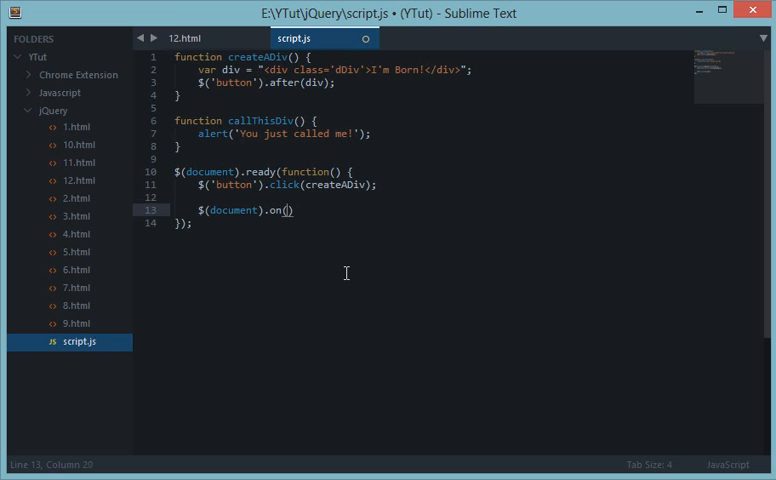
pyautogui.write("'' ,")
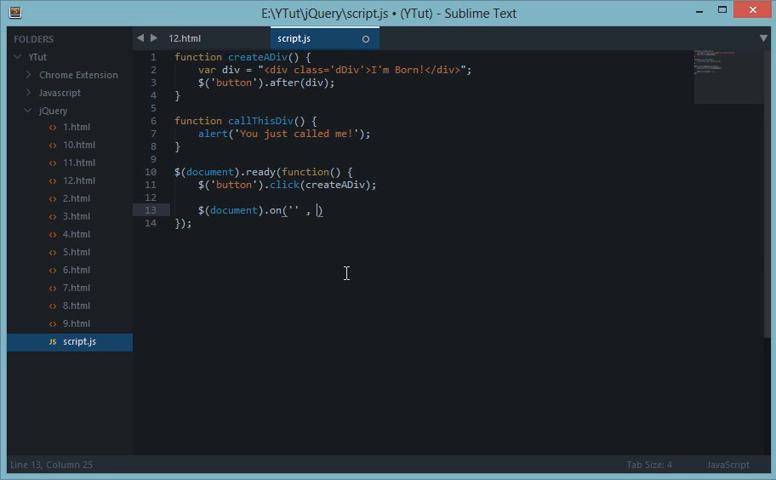
pyautogui.write('EVENT')
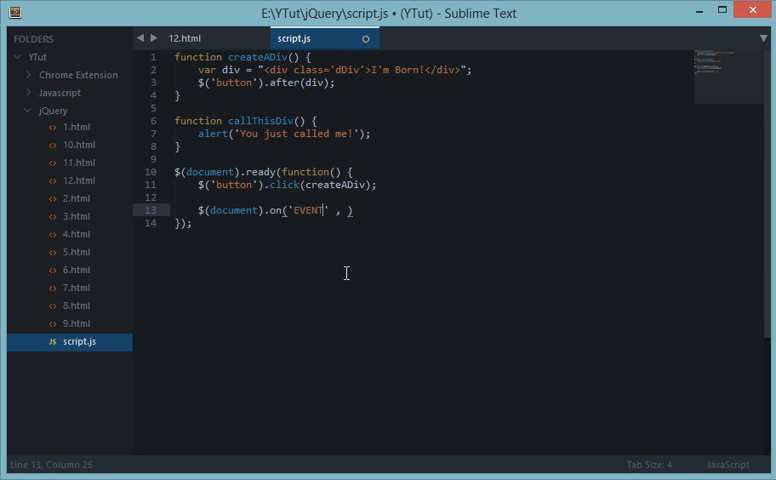
pyautogui.write("''")
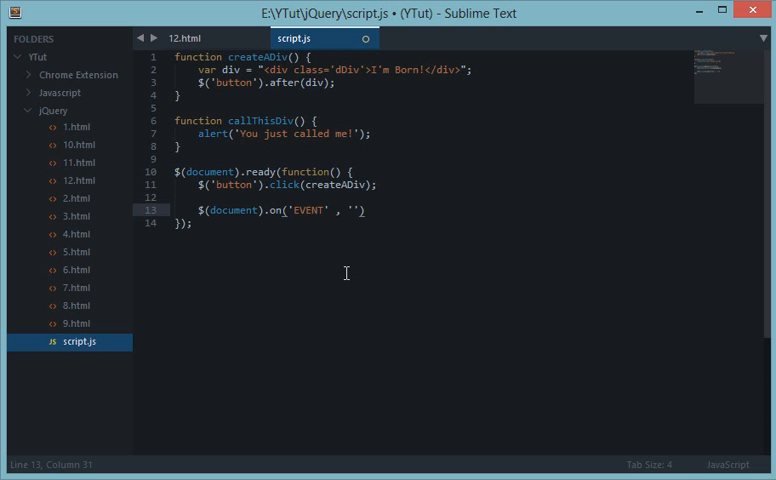
pyautogui.write('SELECTOR')
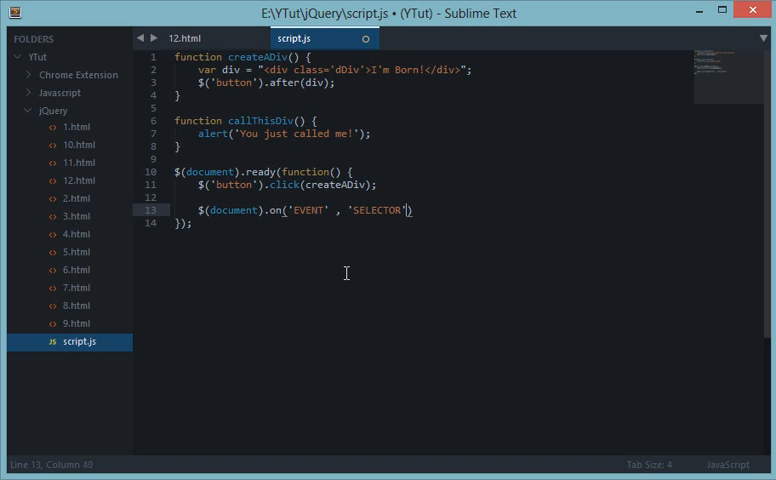
pyautogui.write(", ''")
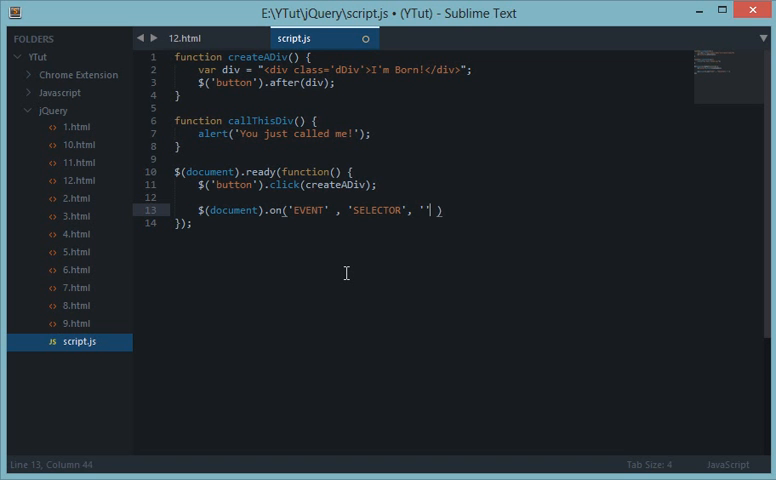
pyautogui.write('FUNCTION')
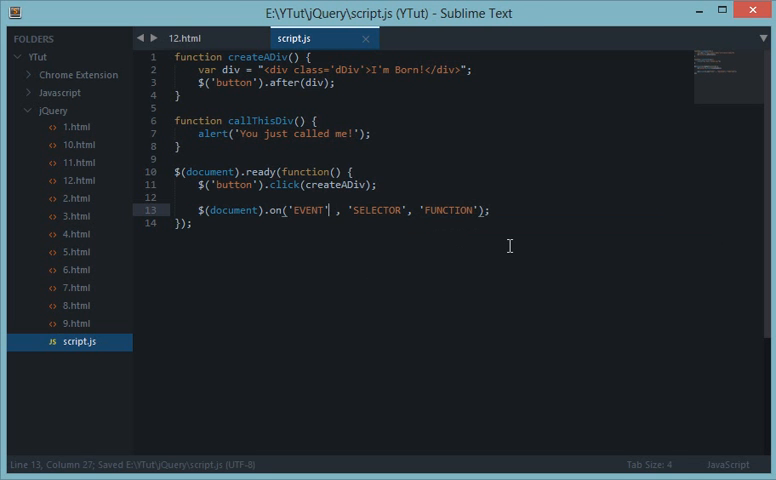
# - Fill in 'click' and '.dDiv' and delete the FUNCTION placeholder
pyautogui.write('click')
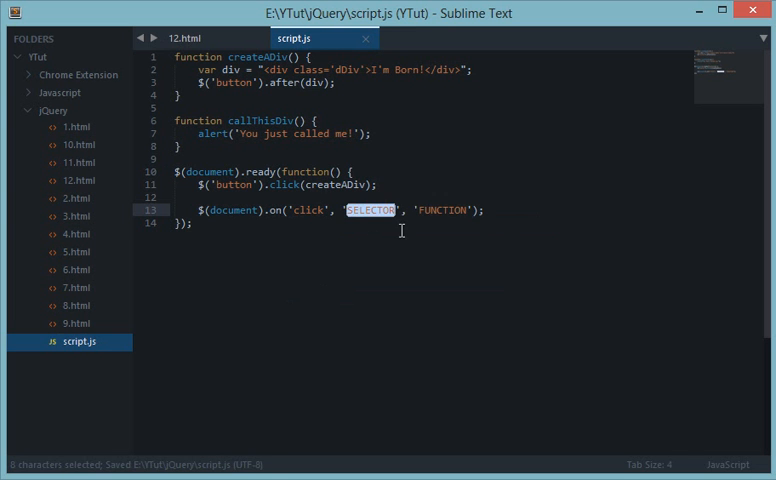
pyautogui.write('/')
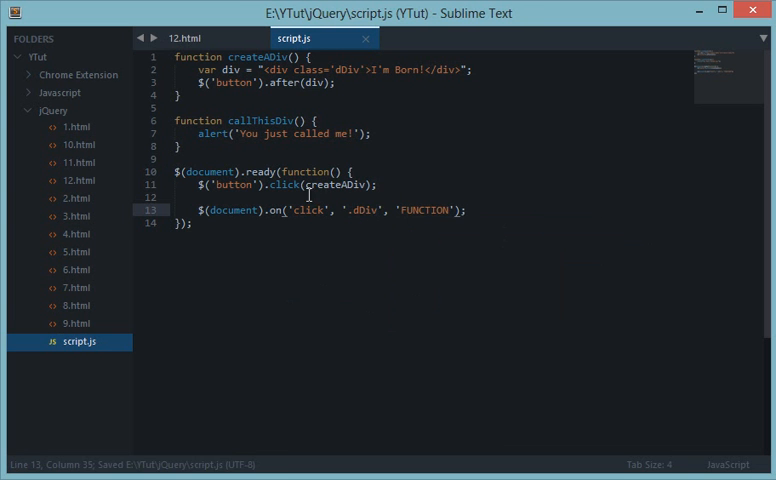
pyautogui.doubleClick(376, 210)
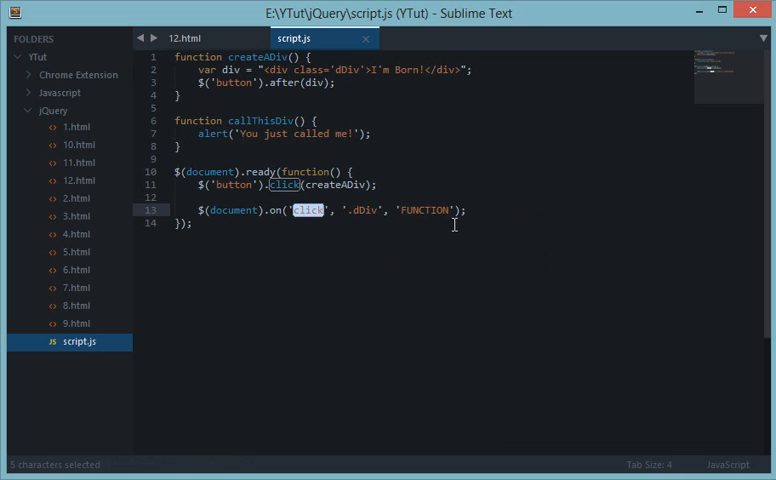
pyautogui.press('Delete')
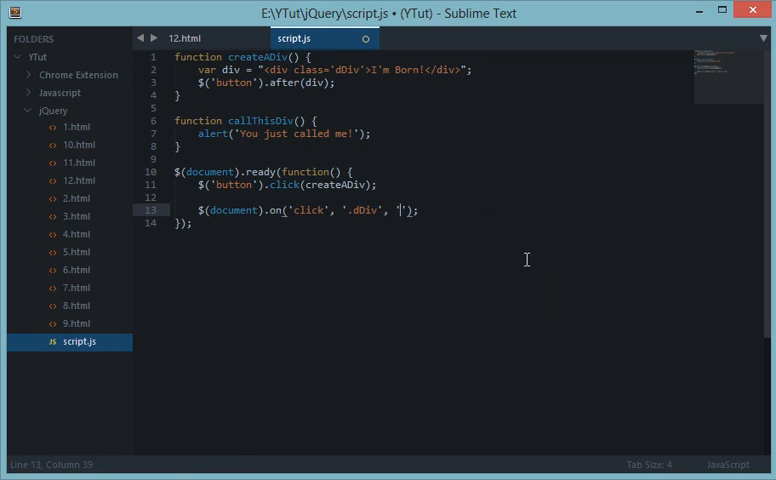
# - Pass callThisDiv as the handler, add divs in Chrome, click one and dismiss the You just called me! alerts
pyautogui.write('callThis')
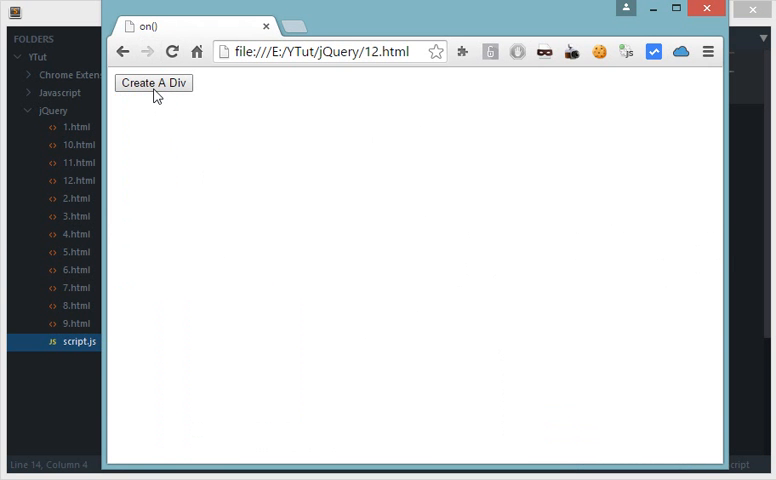
pyautogui.click(152, 84)
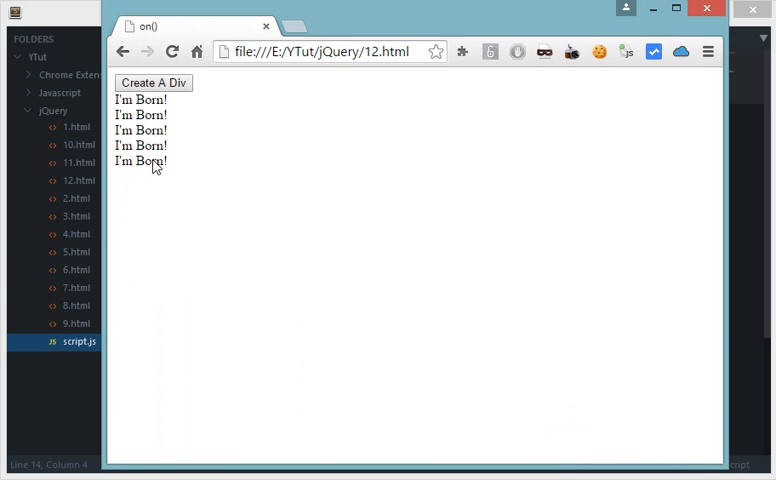
pyautogui.click(140, 160)
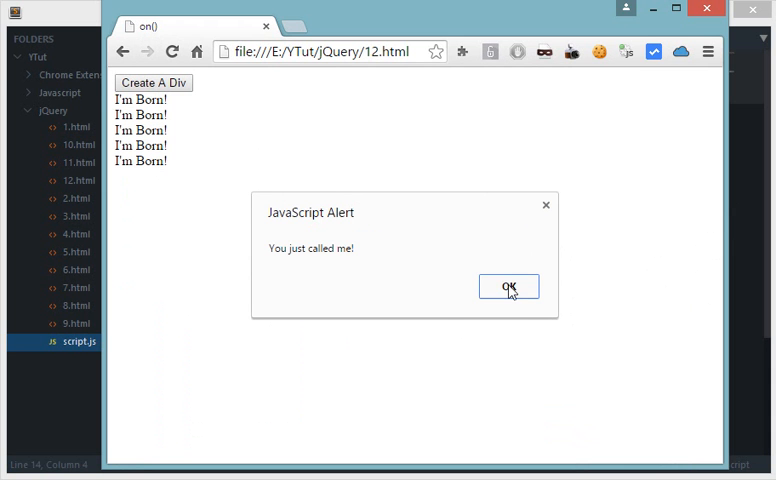
pyautogui.click(508, 286)
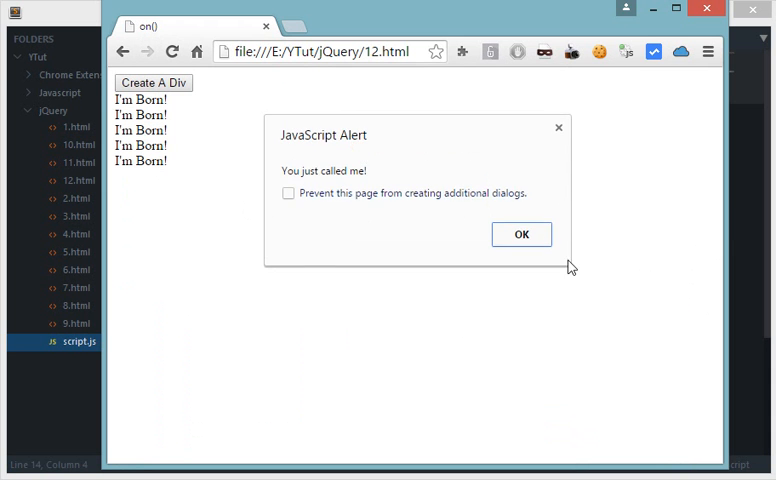
pyautogui.click(520, 234)
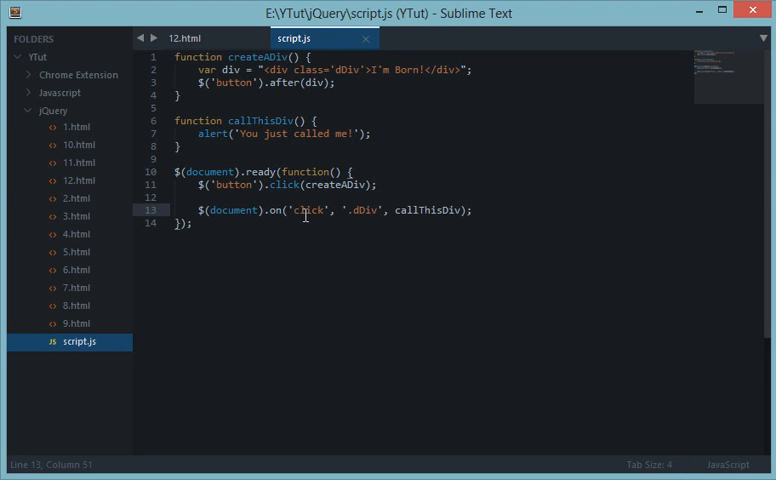
pyautogui.click(412, 210)
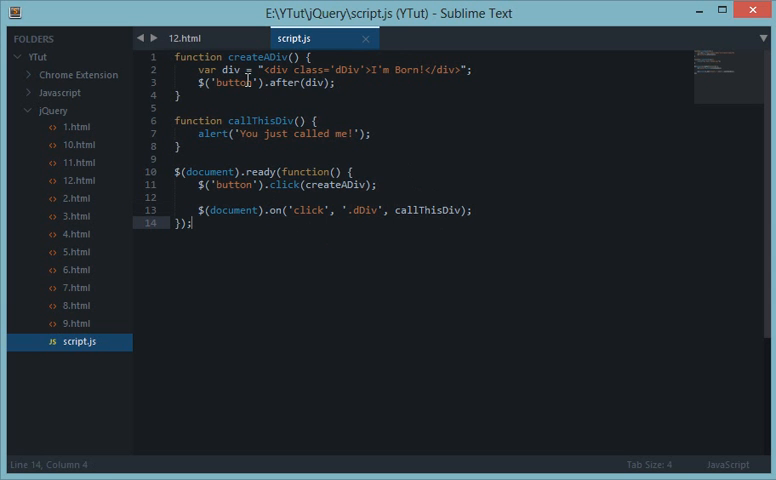
pyautogui.moveTo(306, 196)
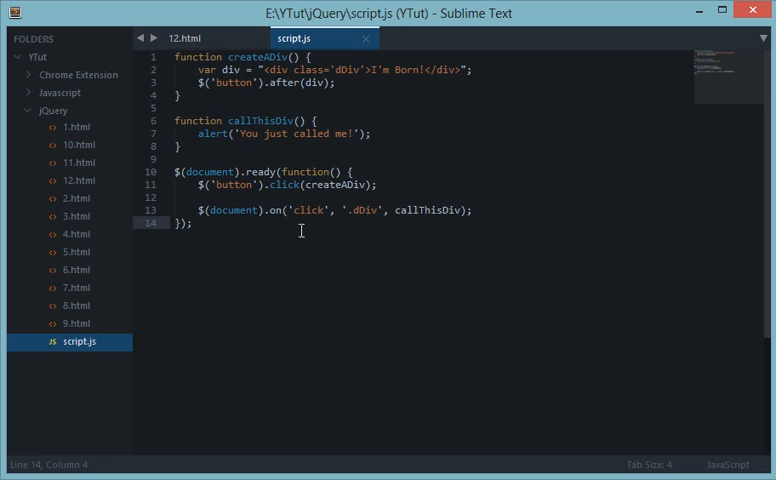
pyautogui.moveTo(202, 316)
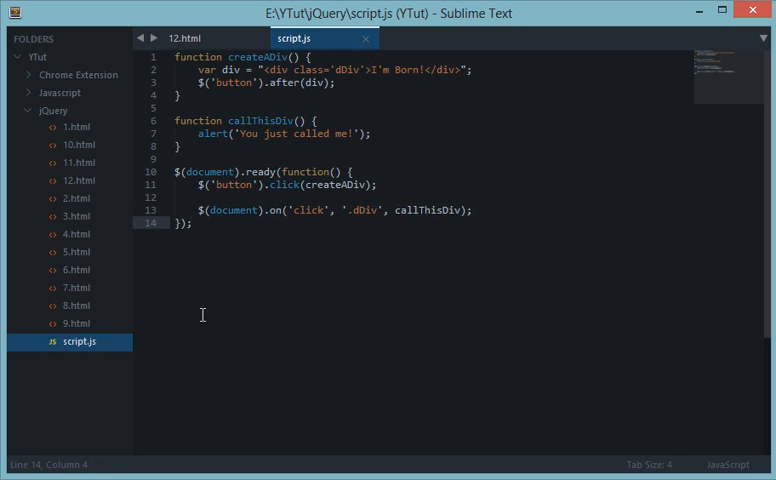
pyautogui.click(190, 38)
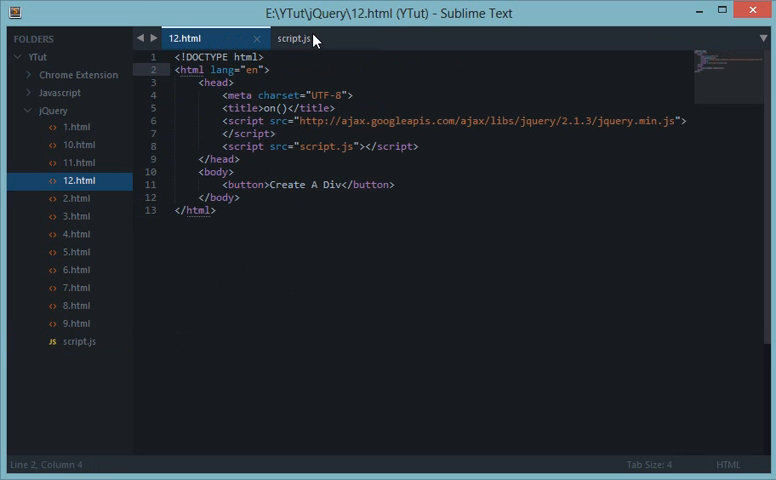
pyautogui.click(296, 38)
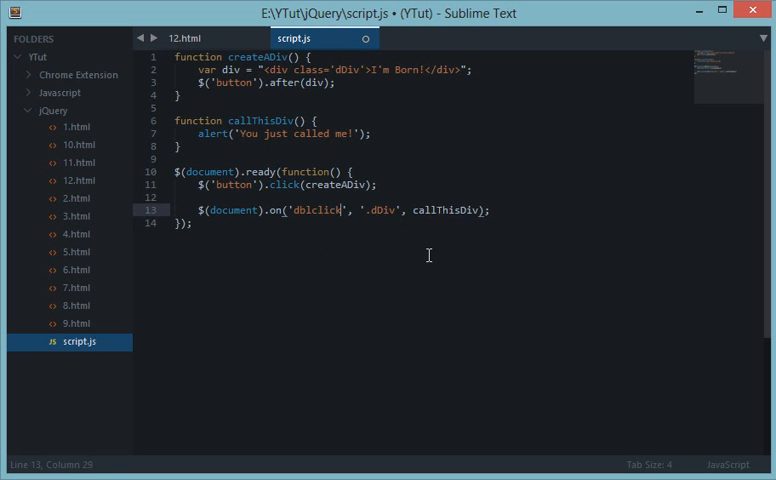
pyautogui.write('m')
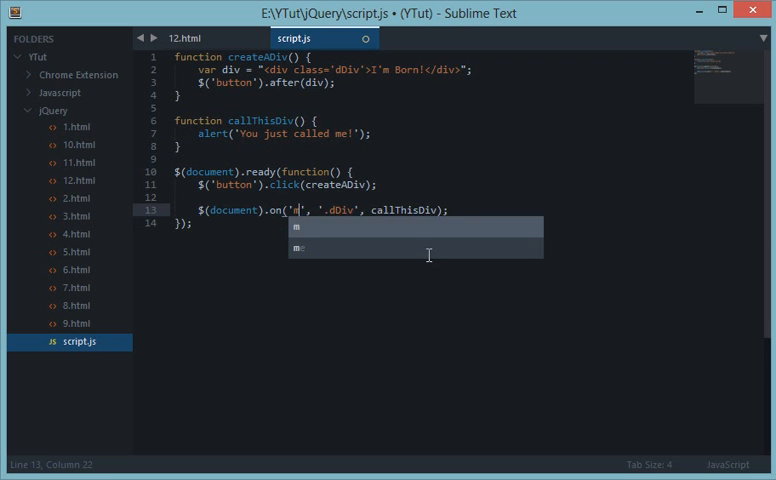
pyautogui.write('ouse')
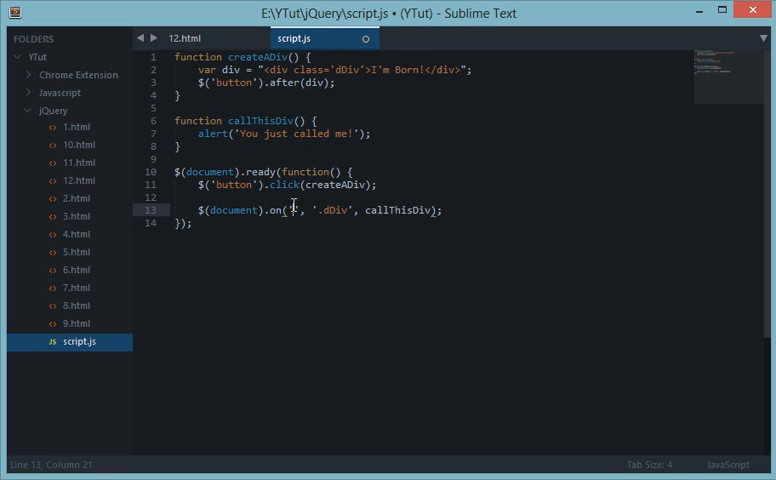
pyautogui.doubleClick(276, 210)
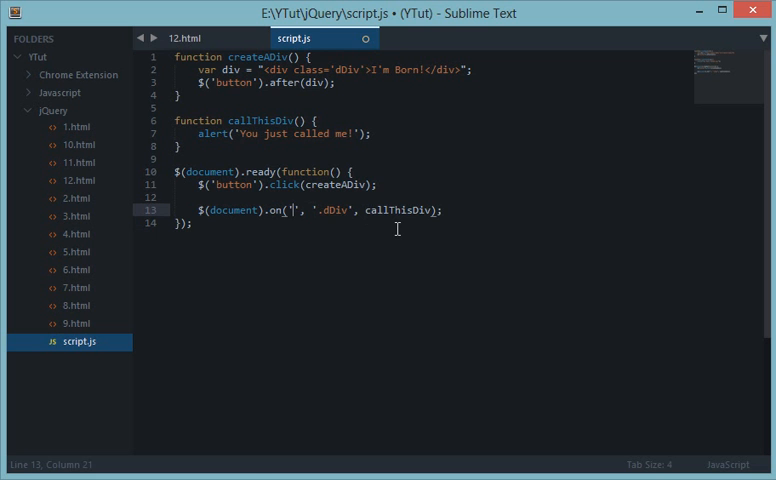
pyautogui.write('click')
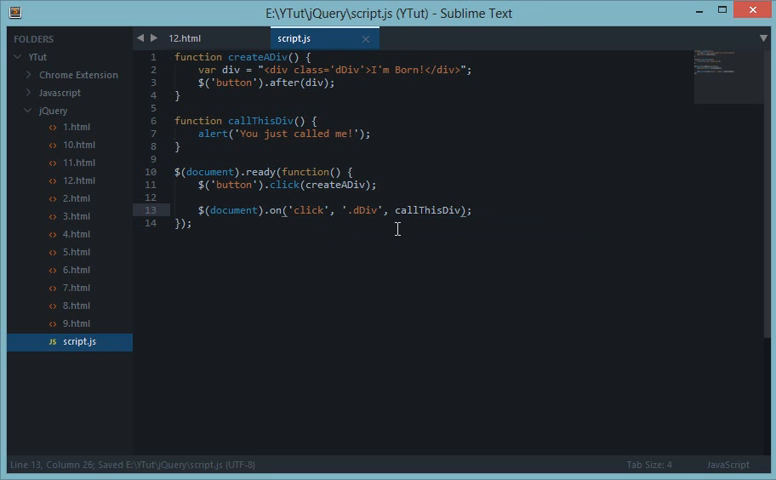